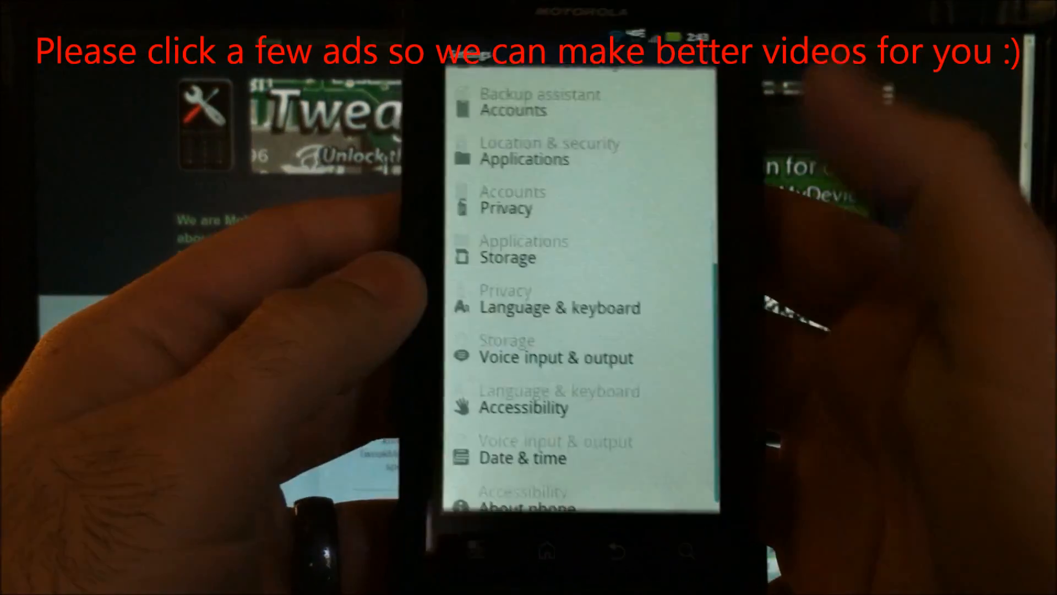
Scroll Settings to About phone to see the Android 2.3.4 version and build number.
{"action": "left_click", "coordinate": [528, 501]}
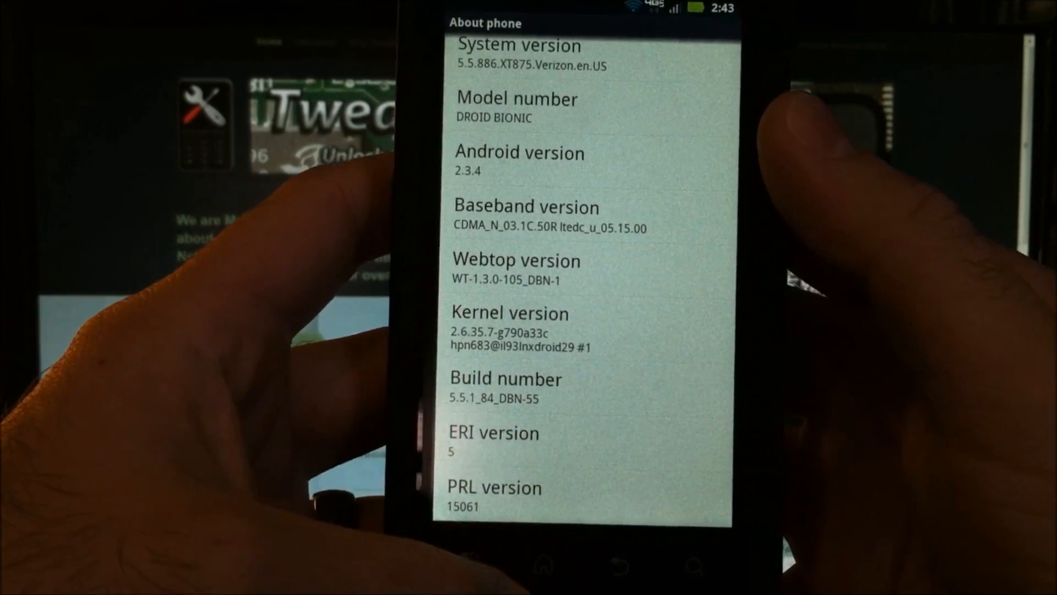
{"action": "scroll", "scroll_direction": "down", "scroll_amount": 3}
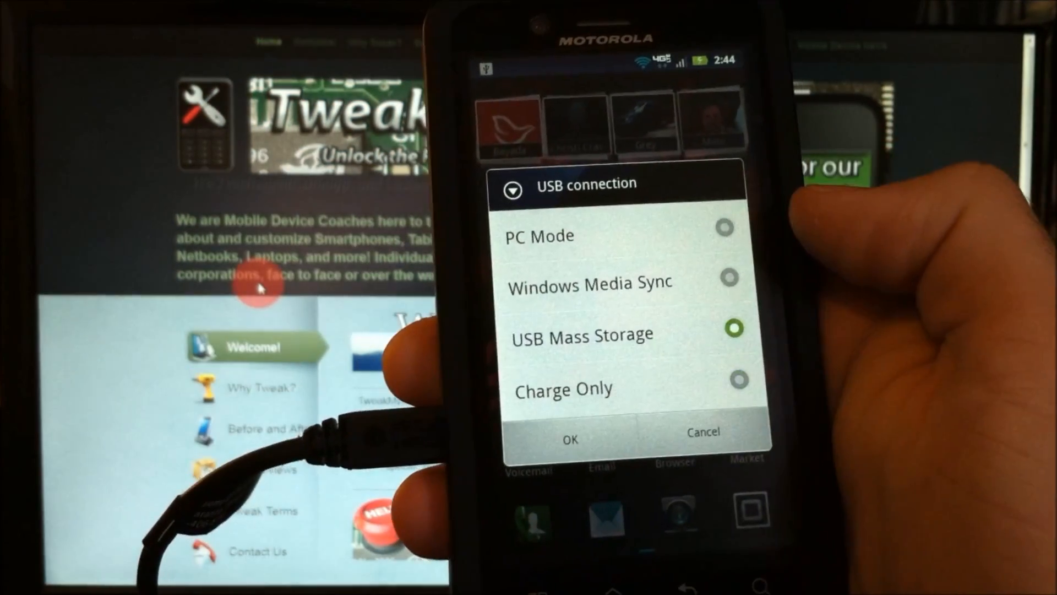
Choose USB Mass Storage from the USB connection notification.
{"action": "left_click", "coordinate": [569, 439]}
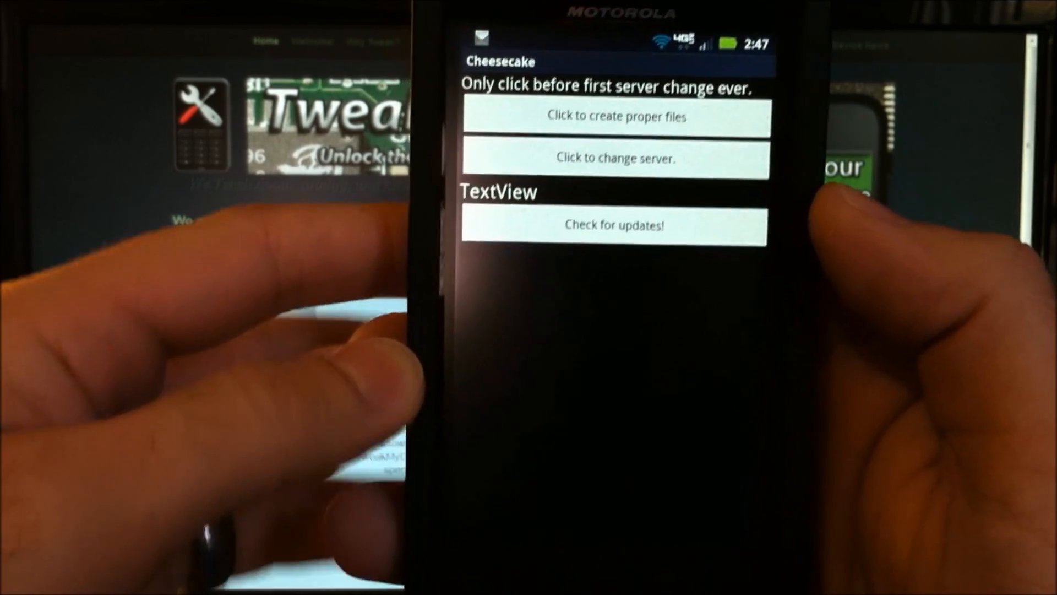
Create Cheesecake's proper files, allow the Superuser request, and select change server.
{"action": "left_click", "coordinate": [614, 117]}
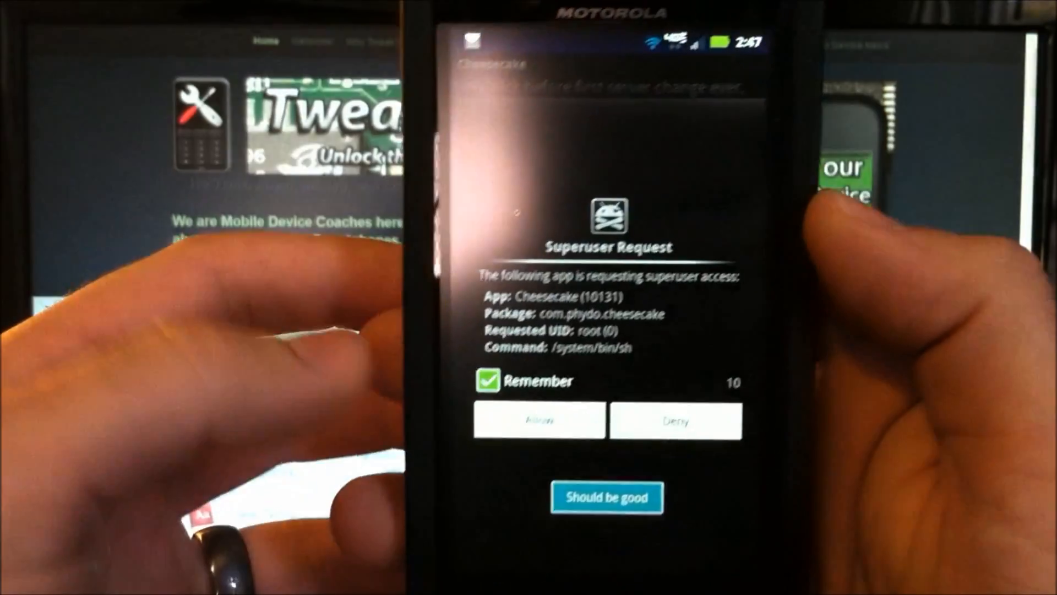
{"action": "left_click", "coordinate": [537, 420]}
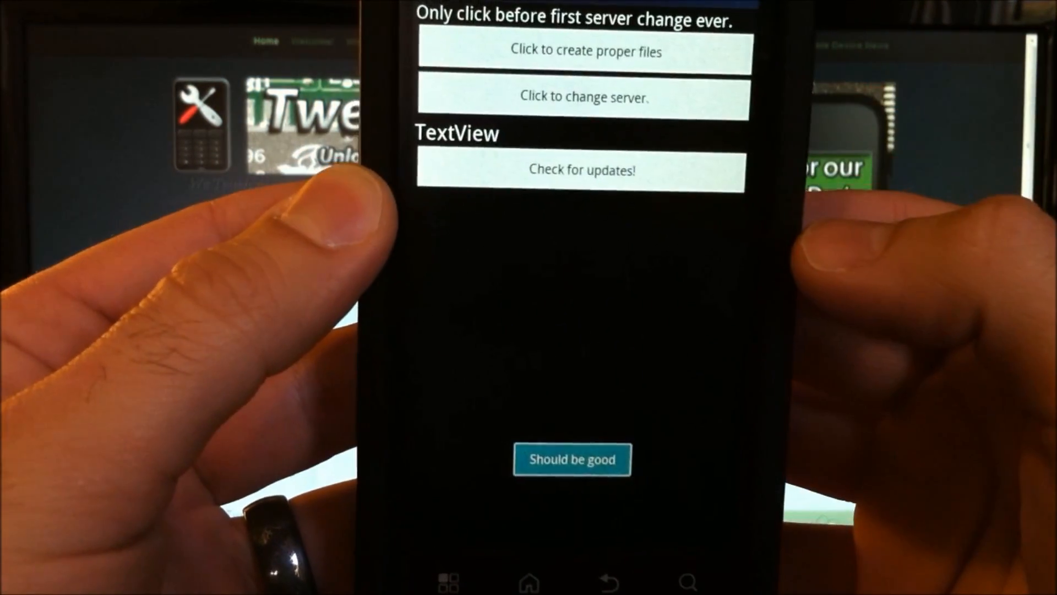
{"action": "left_click", "coordinate": [583, 97]}
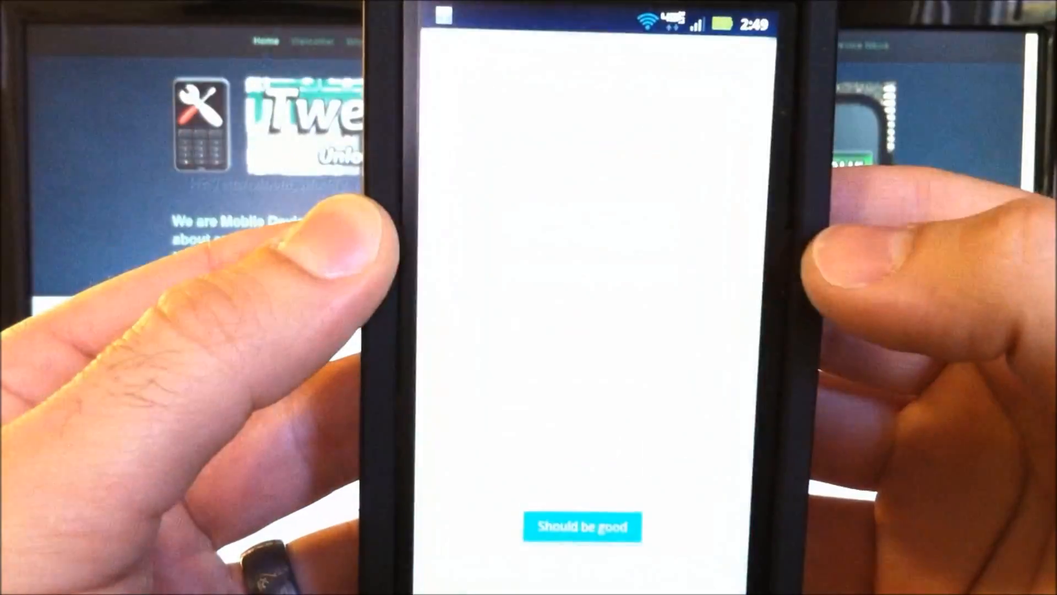
Check both 'I agree' boxes on the Motorola Agreement and tap Next.
{"action": "left_click", "coordinate": [582, 526]}
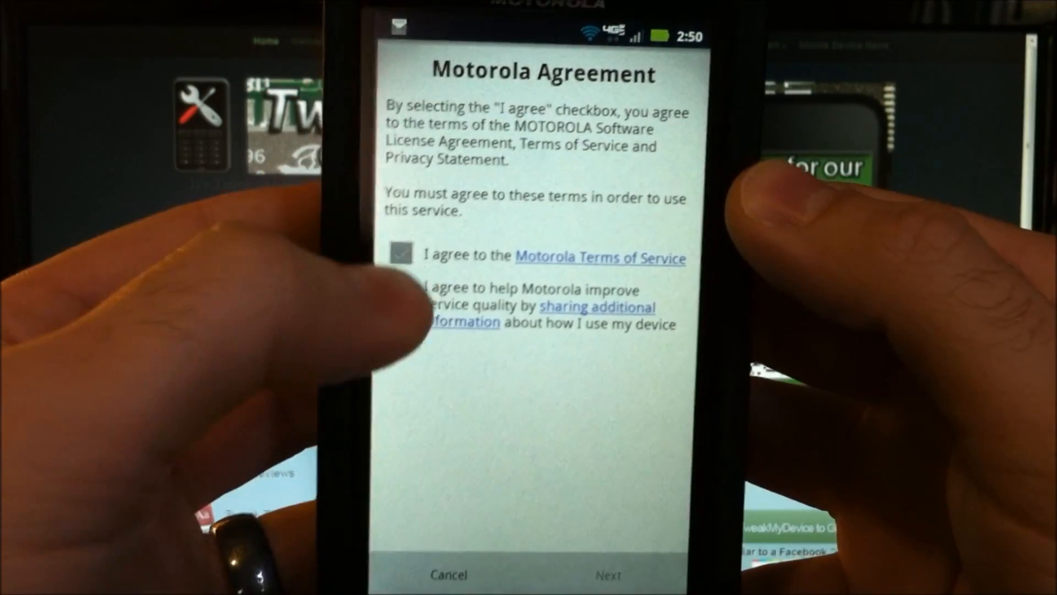
{"action": "left_click", "coordinate": [403, 297]}
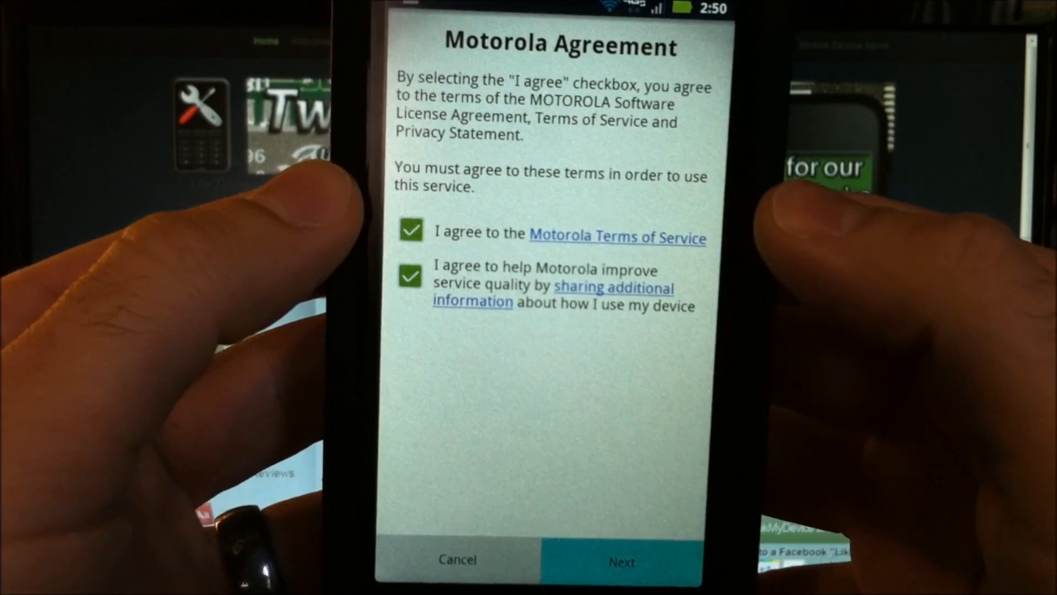
{"action": "left_click", "coordinate": [620, 559]}
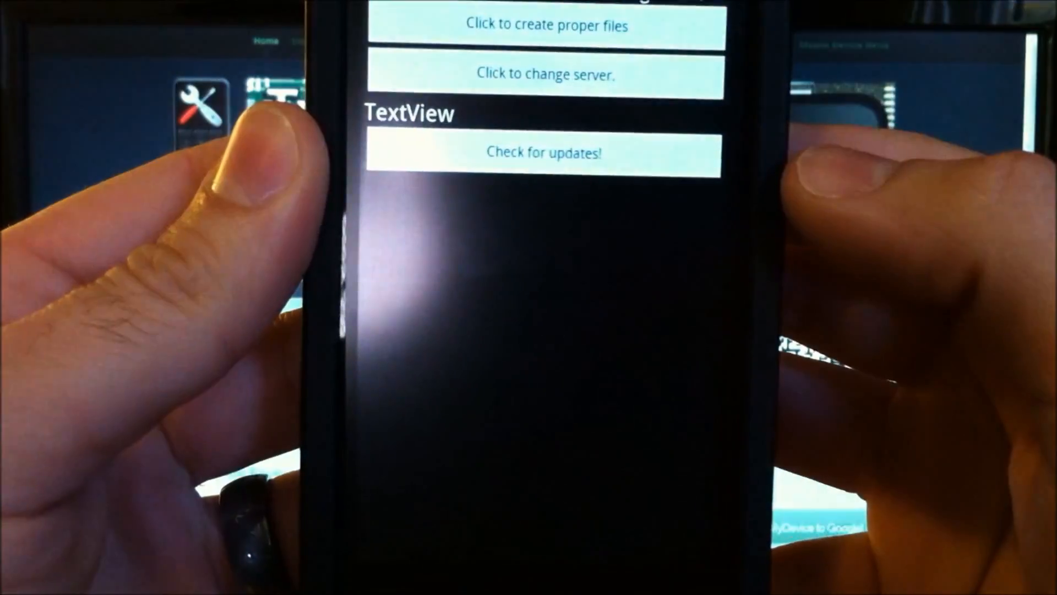
Check for updates, download 5.5.893.en.US, and choose Install later.
{"action": "left_click", "coordinate": [544, 153]}
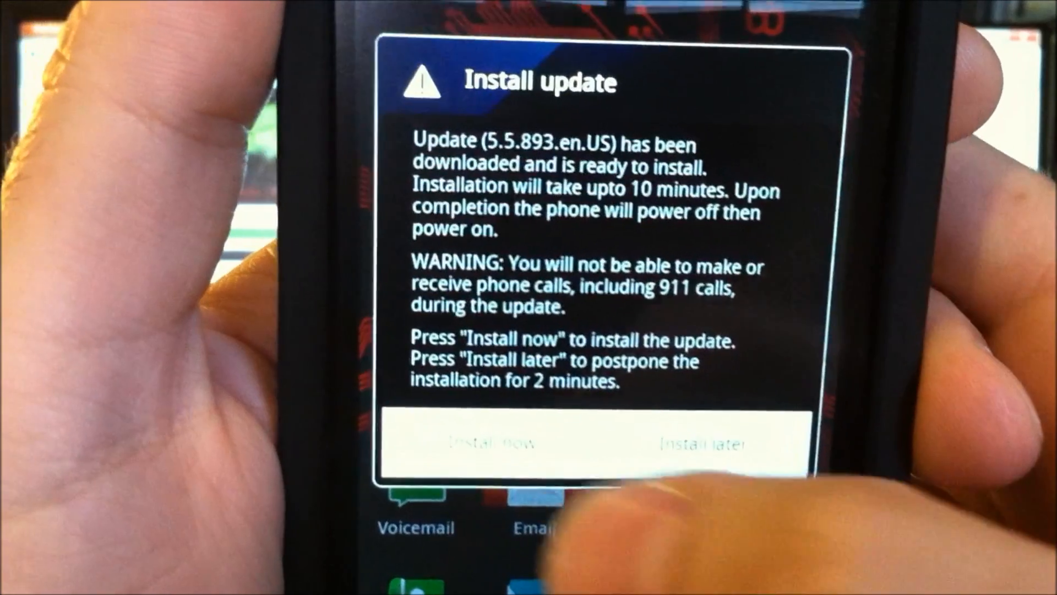
{"action": "left_click", "coordinate": [700, 443]}
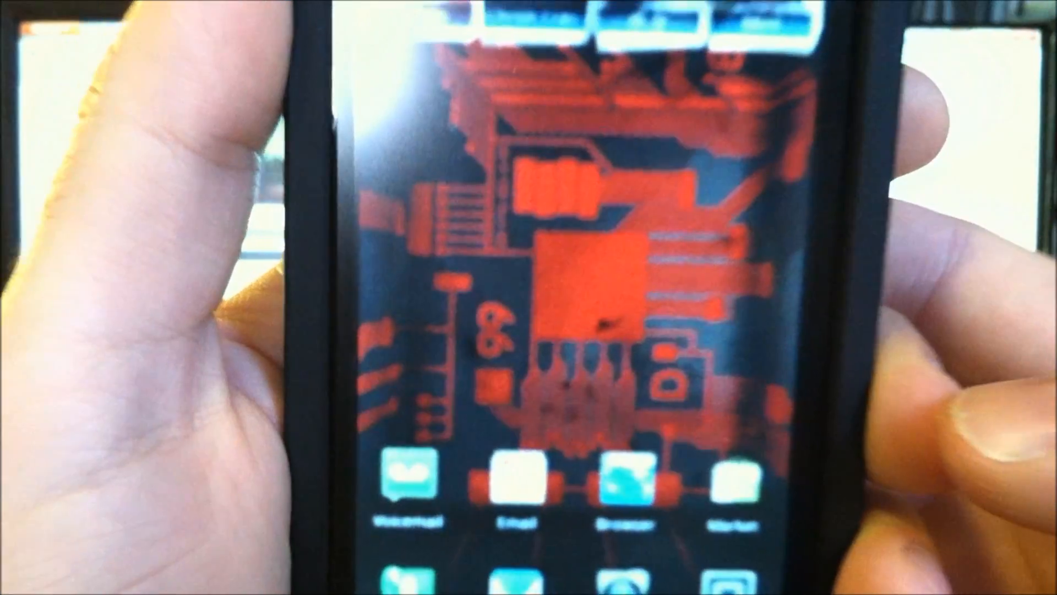